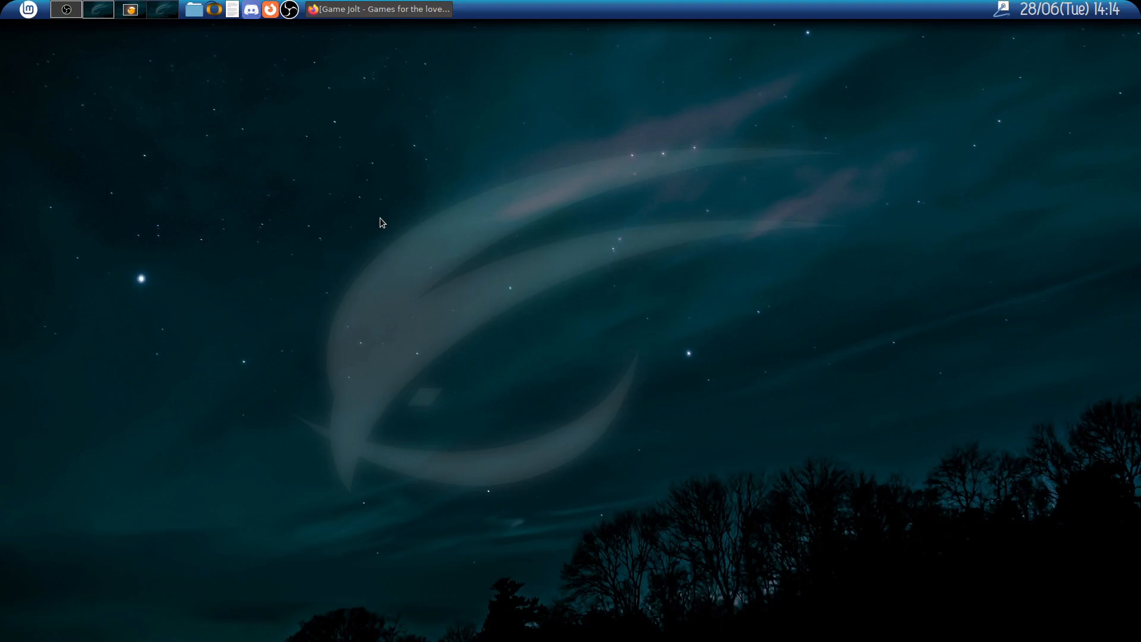
{"action": "mouse_move", "coordinate": [386, 32]}
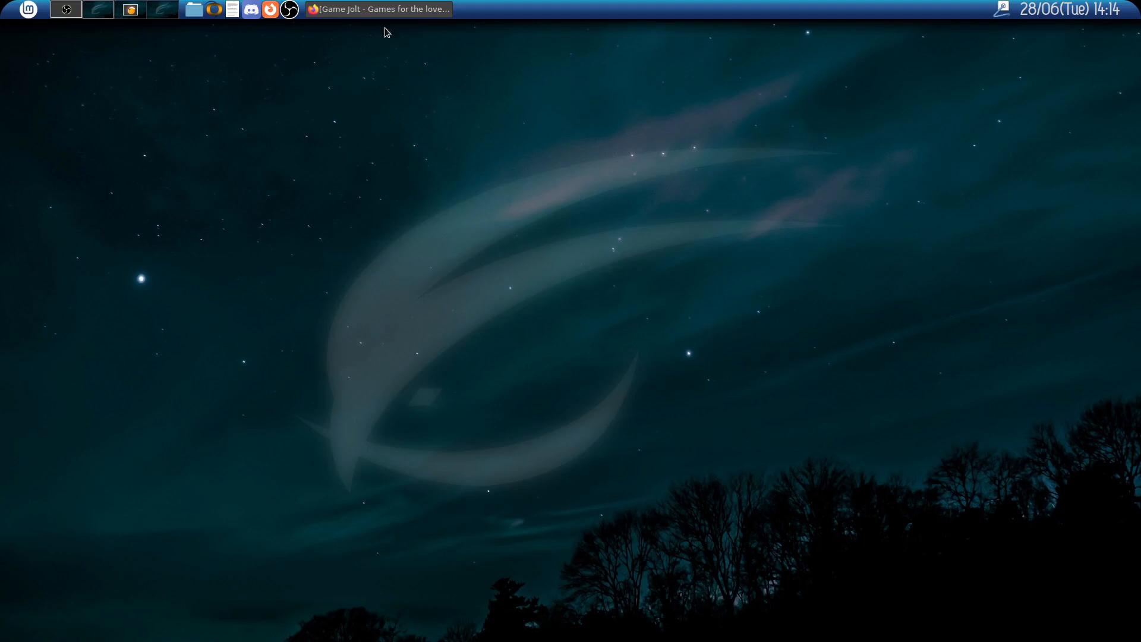
Search Game Jolt for 'rayman'
{"action": "left_click", "coordinate": [378, 9]}
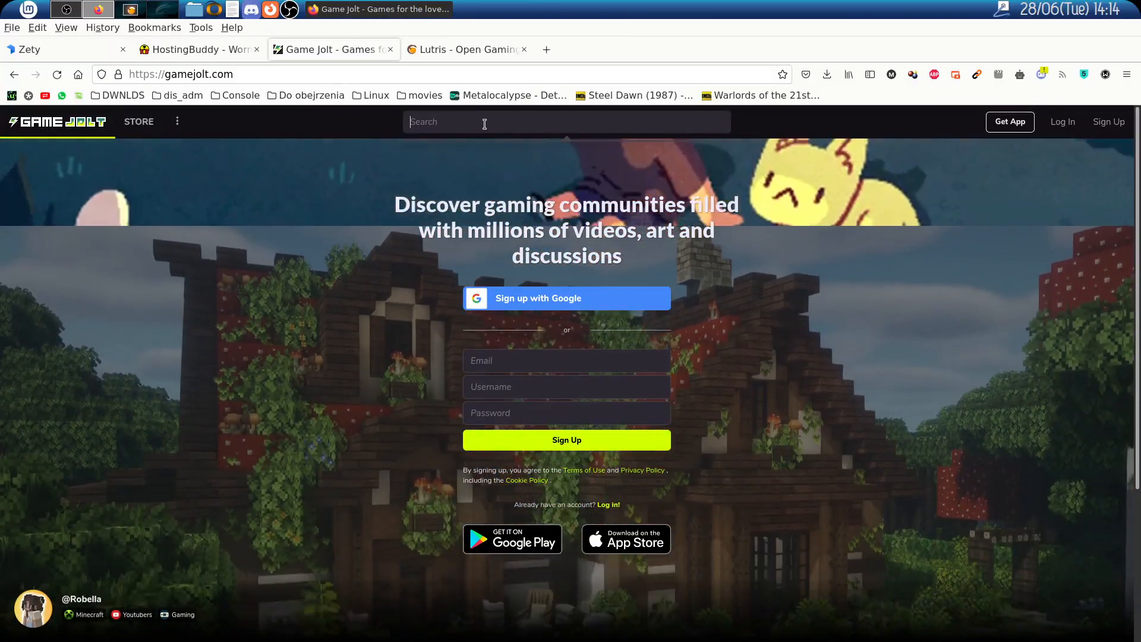
{"action": "left_click", "coordinate": [567, 121]}
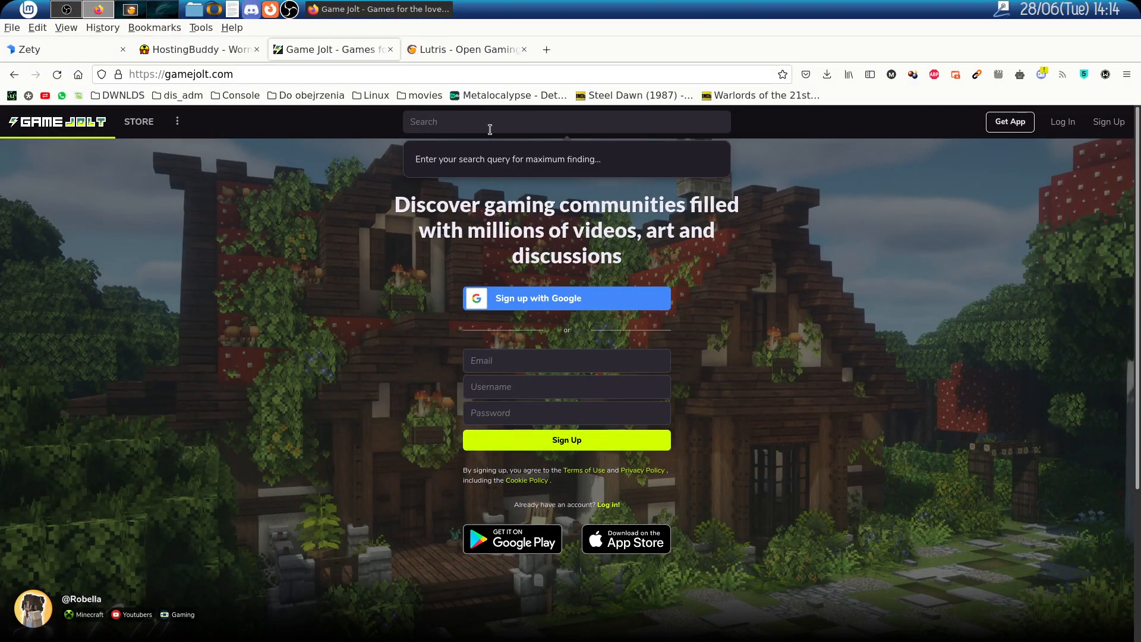
{"action": "type", "text": "raykma"}
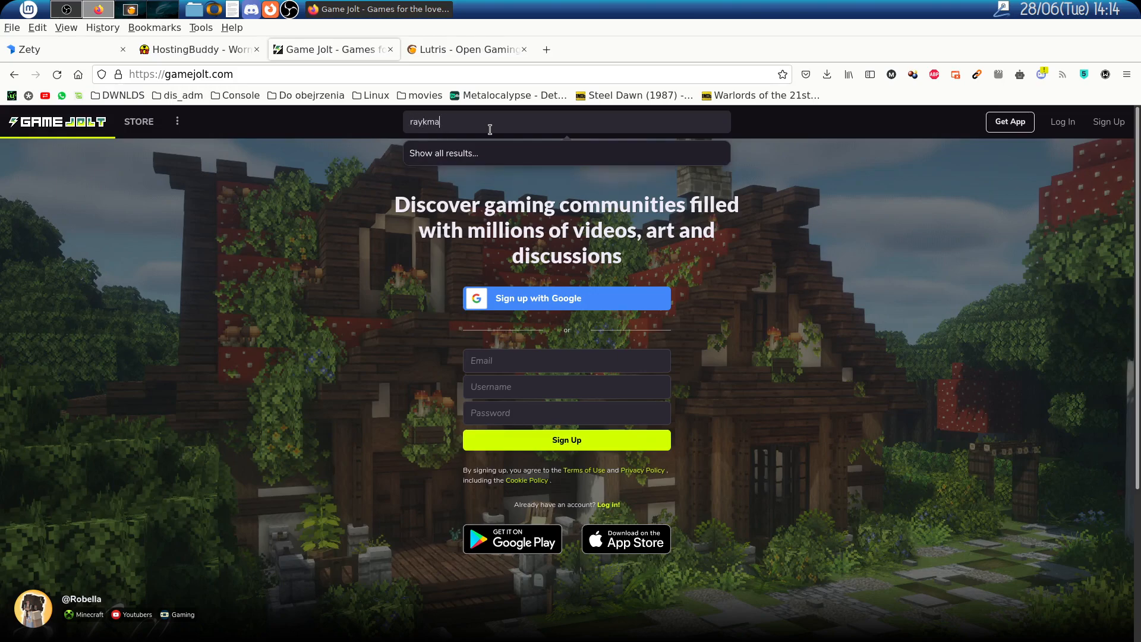
{"action": "type", "text": "rayman"}
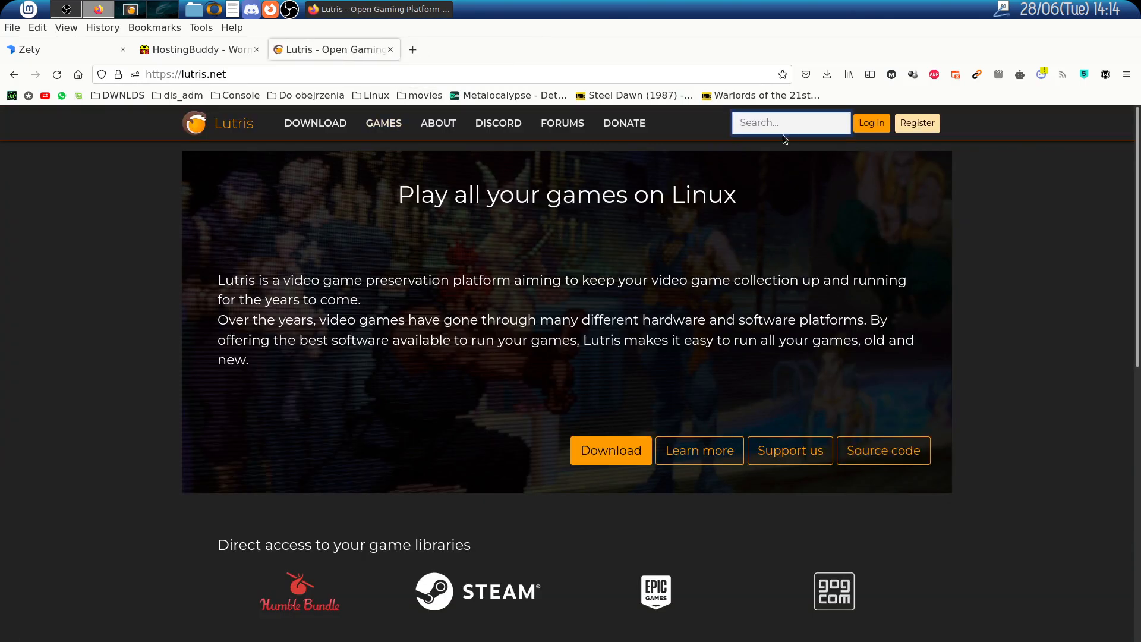
Search Lutris.net for 'rayman redemption' and open the Rayman Redemption game page
{"action": "left_click", "coordinate": [790, 122]}
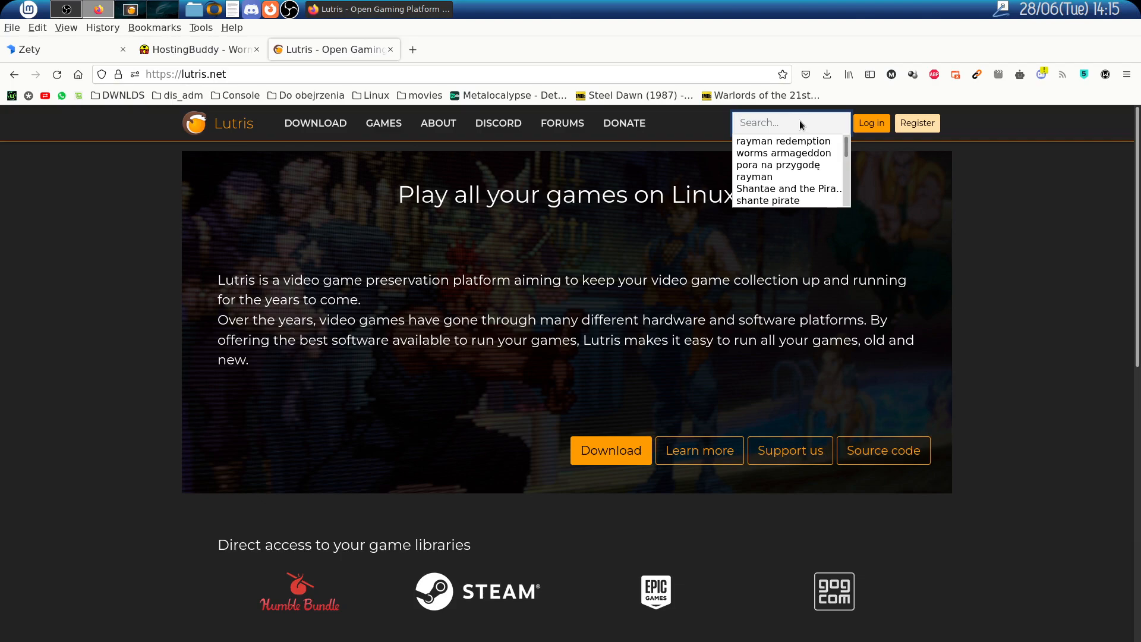
{"action": "type", "text": "rayman"}
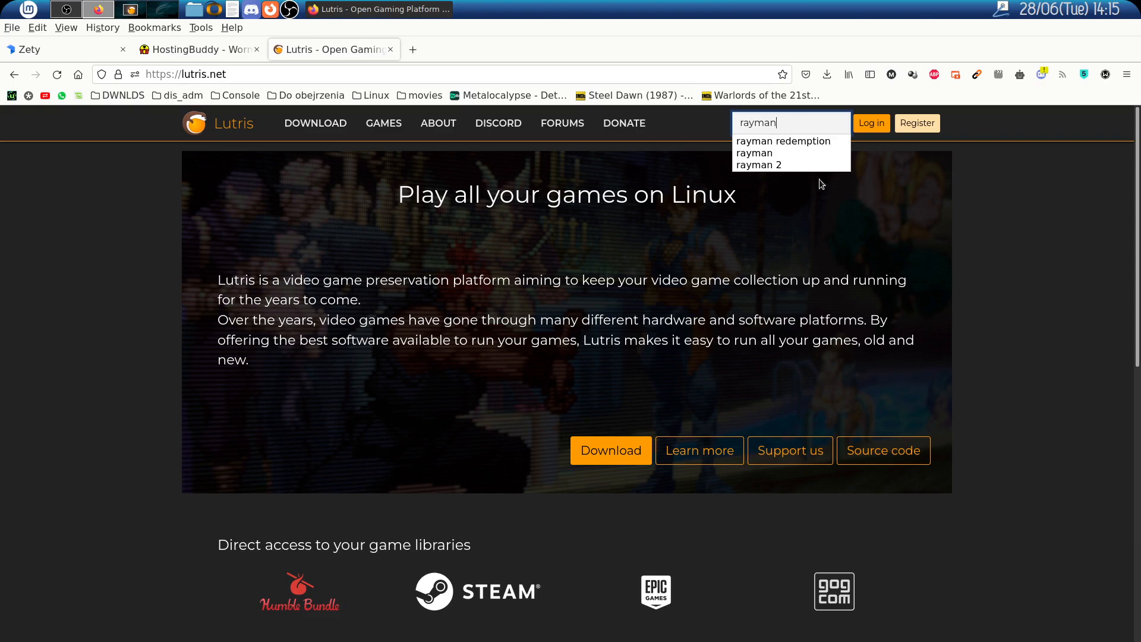
{"action": "left_click", "coordinate": [785, 141]}
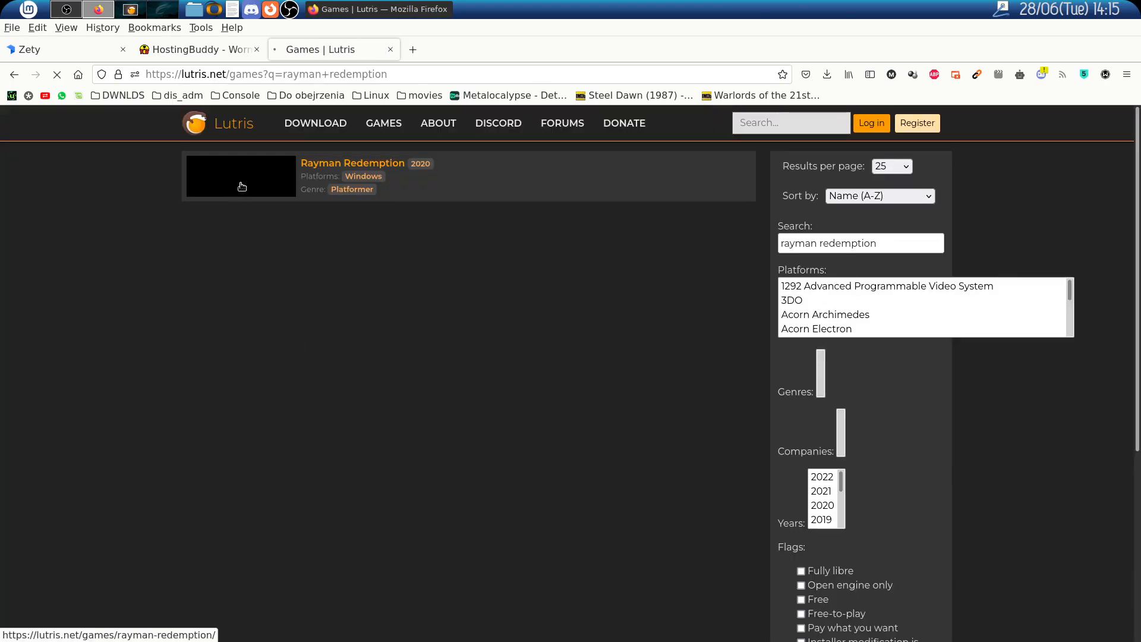
{"action": "left_click", "coordinate": [353, 163]}
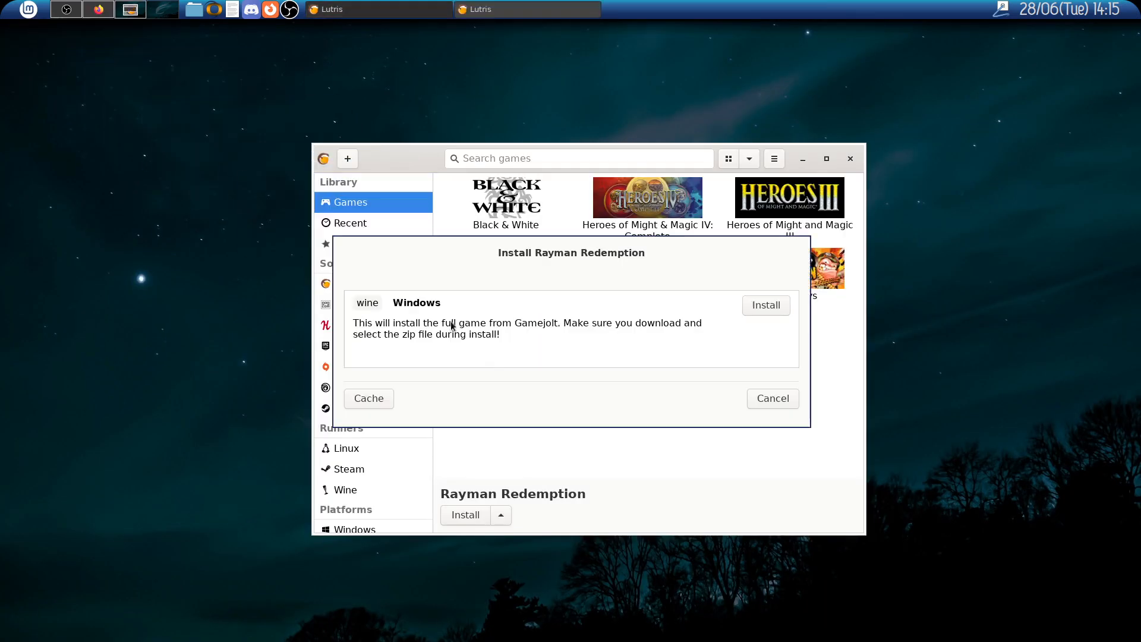
Install Rayman Redemption via Wine into rayman-redemption_2 using raymanredemption1.1.4.zip
{"action": "left_click", "coordinate": [765, 305]}
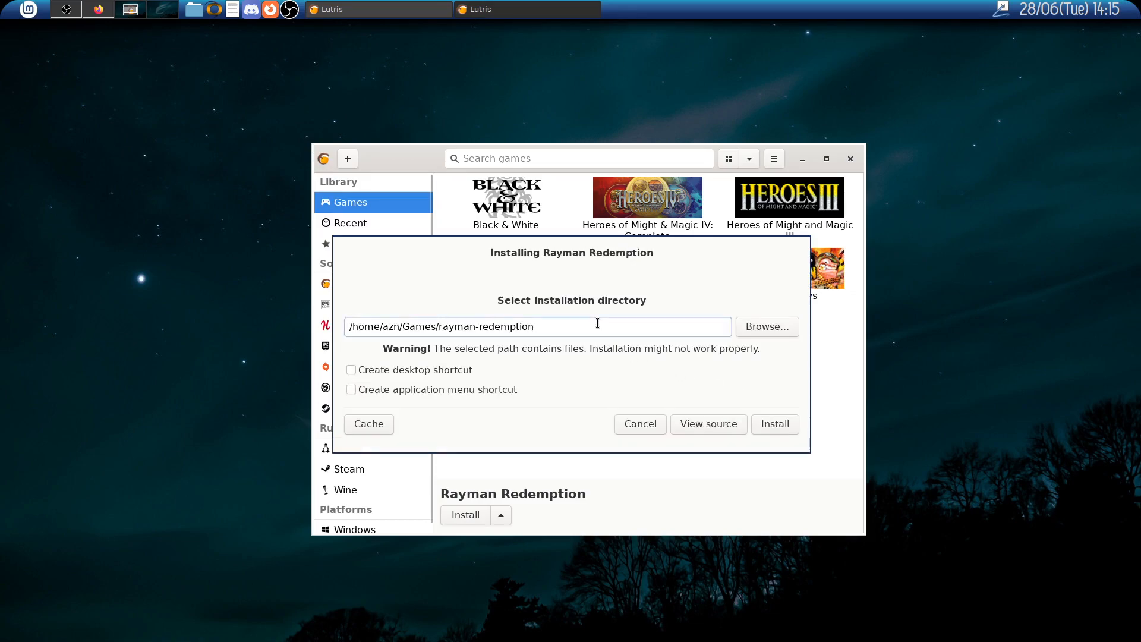
{"action": "type", "text": "_2"}
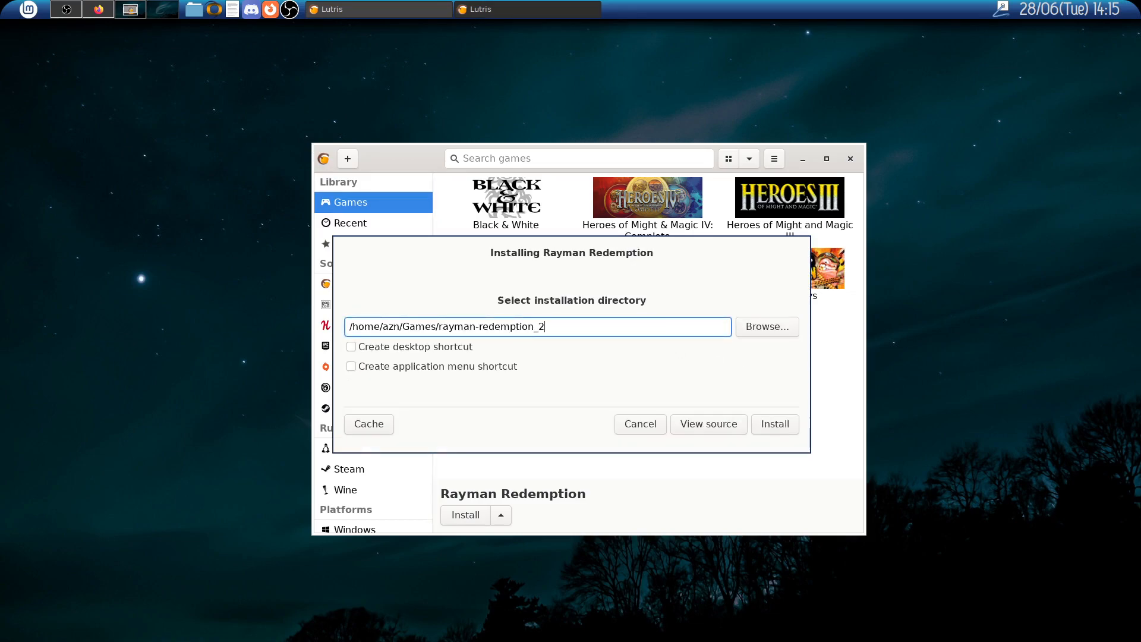
{"action": "left_click", "coordinate": [774, 424]}
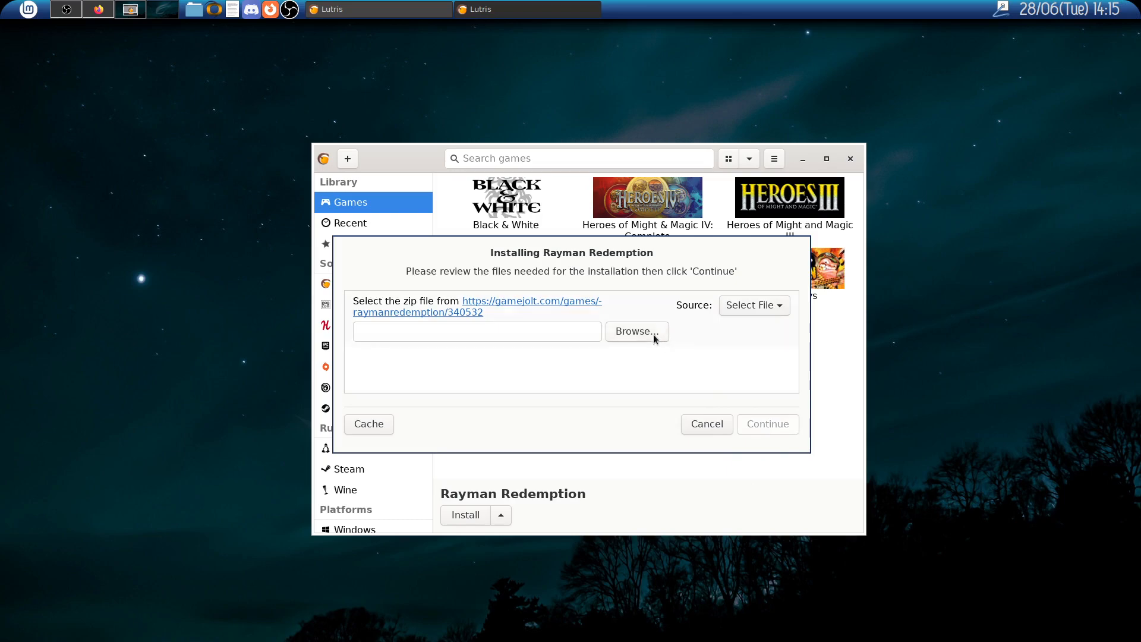
{"action": "left_click", "coordinate": [635, 331]}
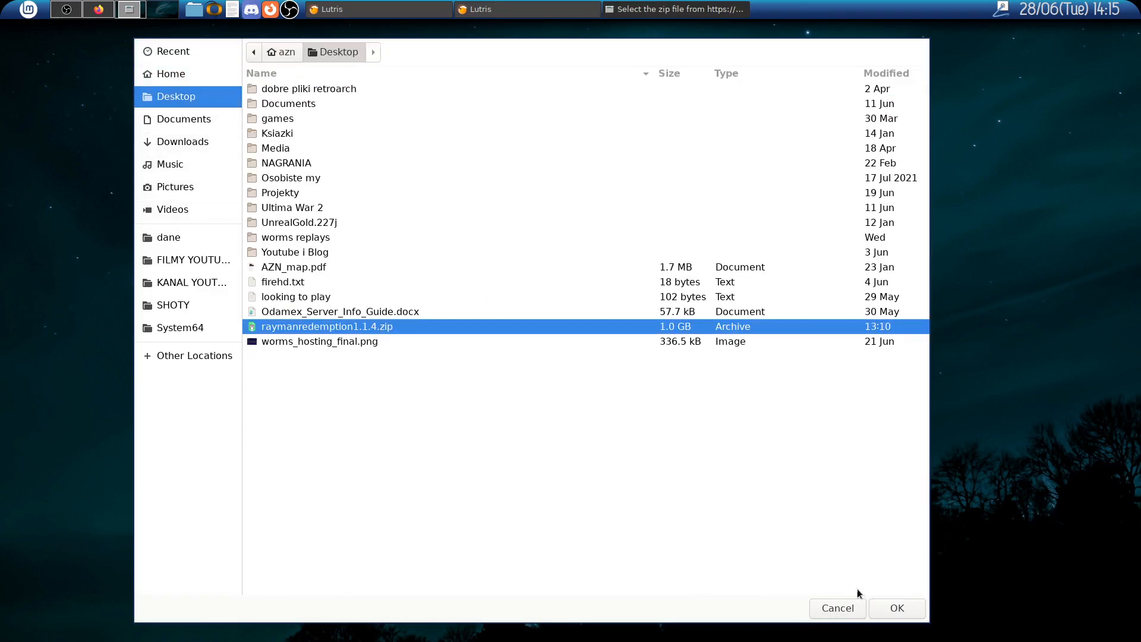
{"action": "left_click", "coordinate": [896, 608]}
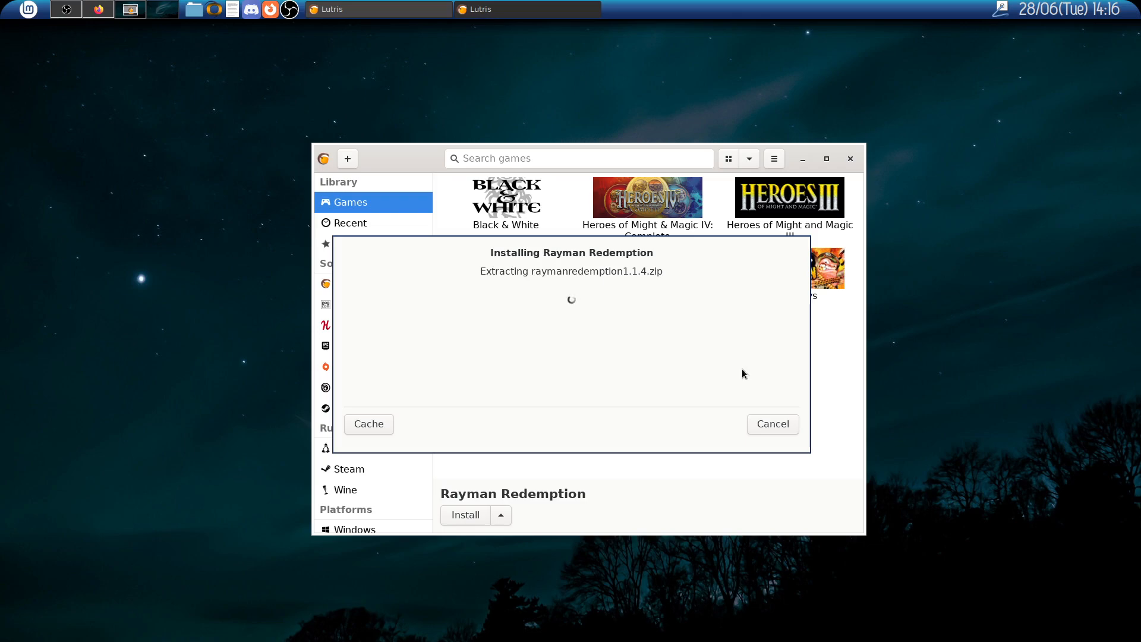
{"action": "mouse_move", "coordinate": [671, 359]}
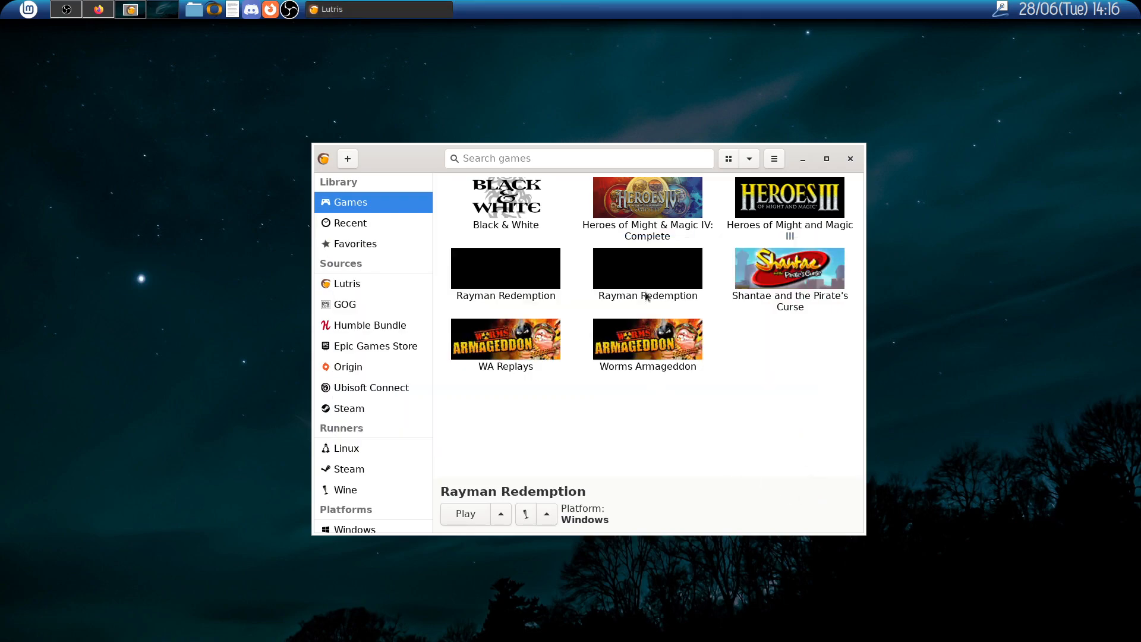
Disable Enable Fsync in Rayman Redemption's Runner options and save
{"action": "right_click", "coordinate": [647, 268]}
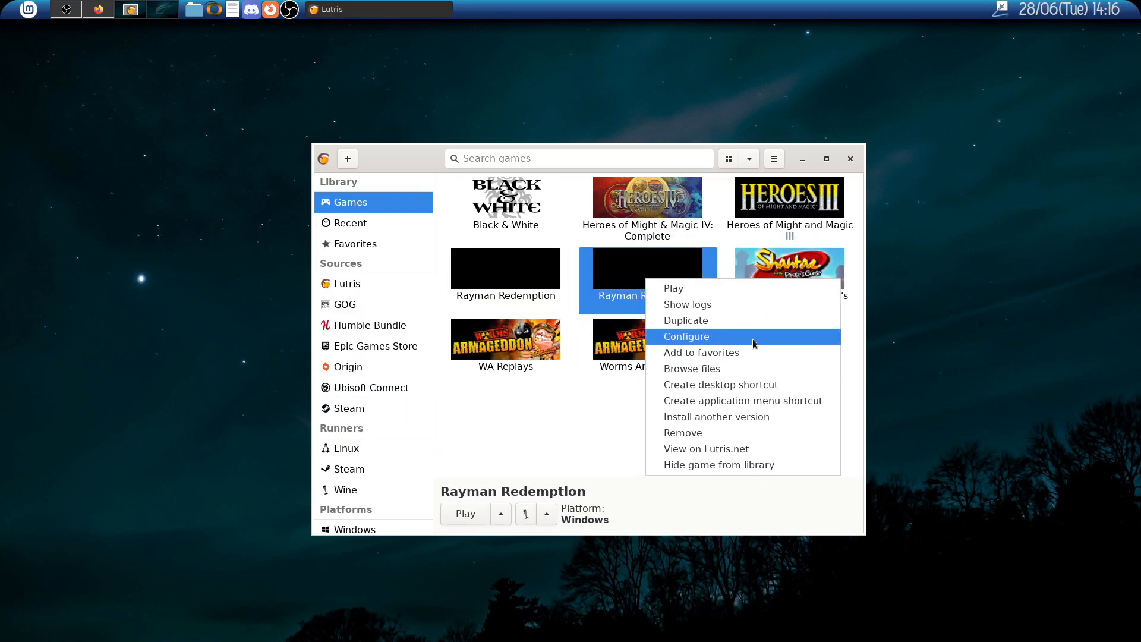
{"action": "left_click", "coordinate": [685, 337]}
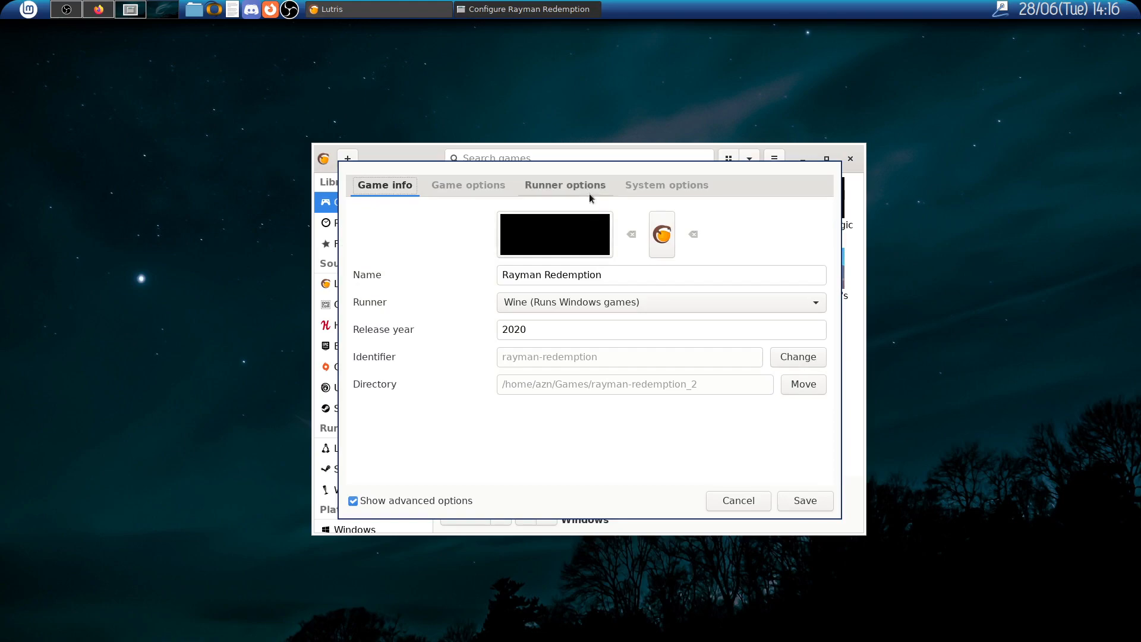
{"action": "left_click", "coordinate": [564, 185]}
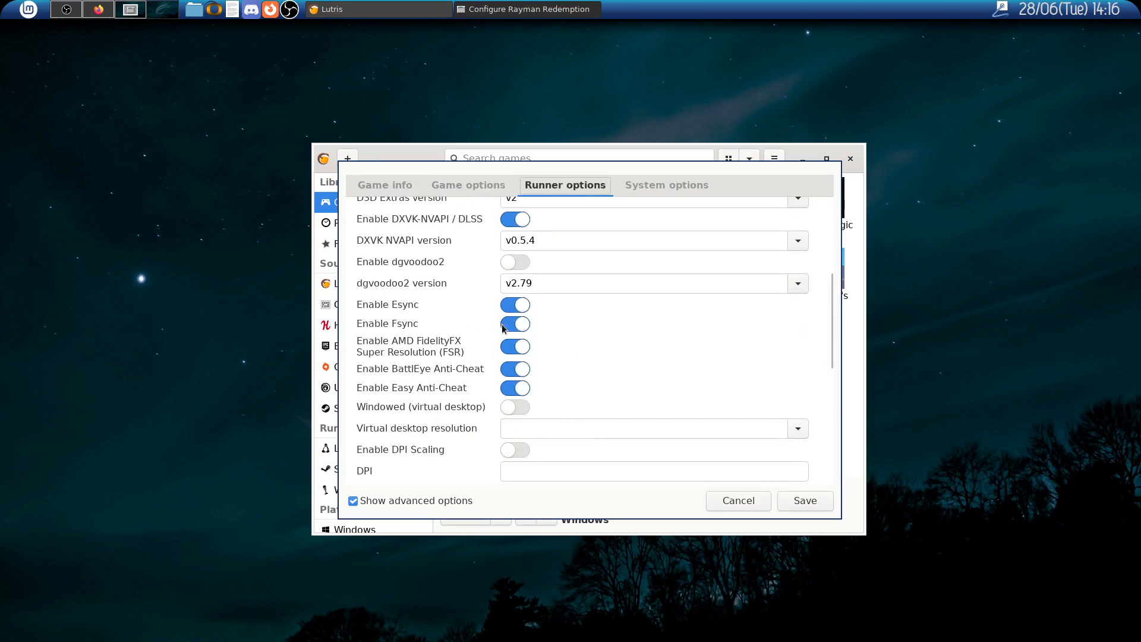
{"action": "left_click", "coordinate": [515, 324]}
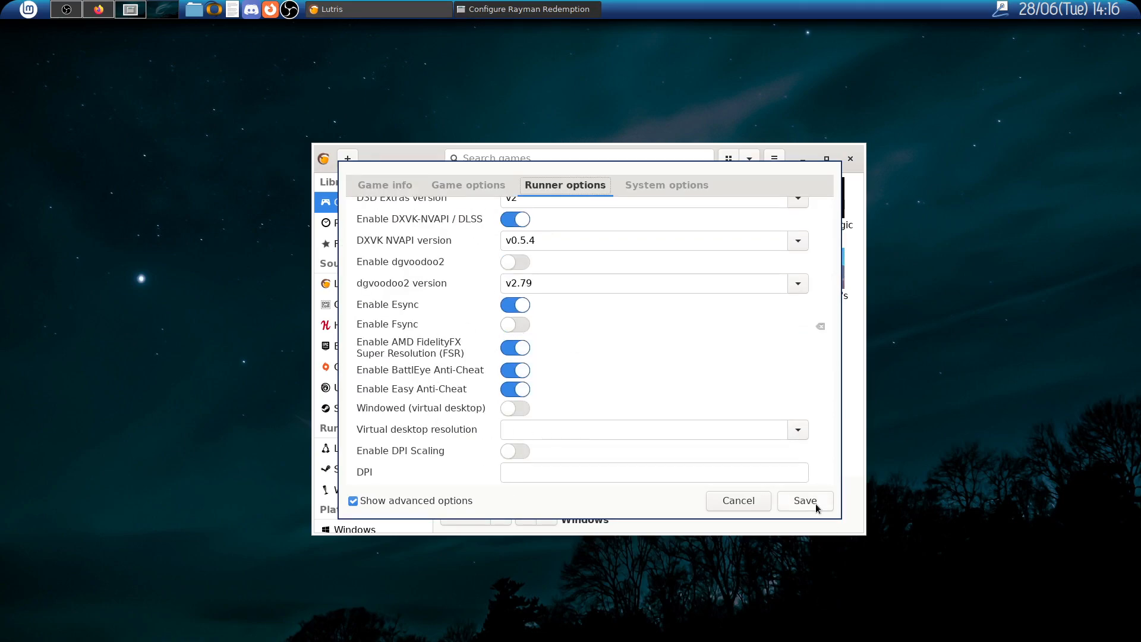
{"action": "left_click", "coordinate": [804, 501]}
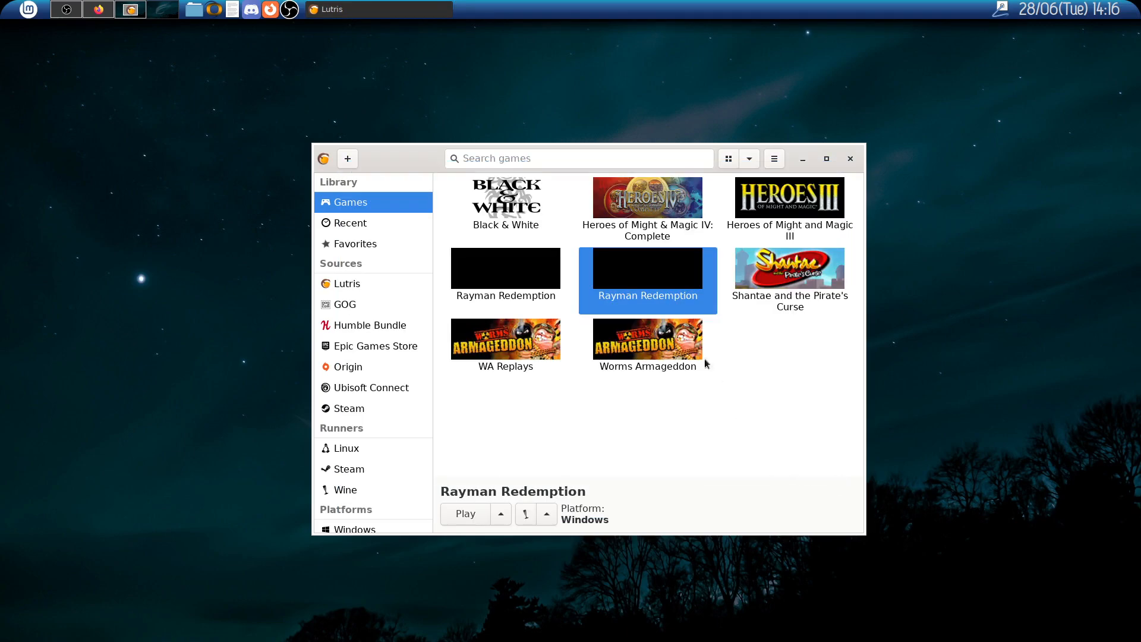
Launch Rayman Redemption, skip the disclaimer, and open the OPTIONS menu
{"action": "left_click", "coordinate": [465, 513]}
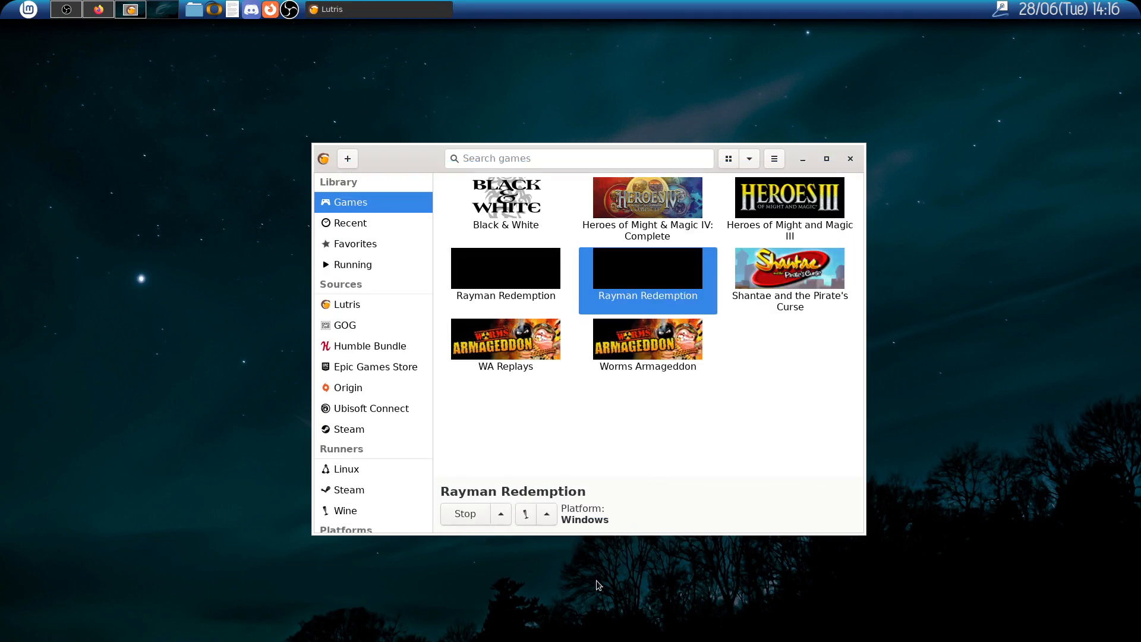
{"action": "mouse_move", "coordinate": [726, 447]}
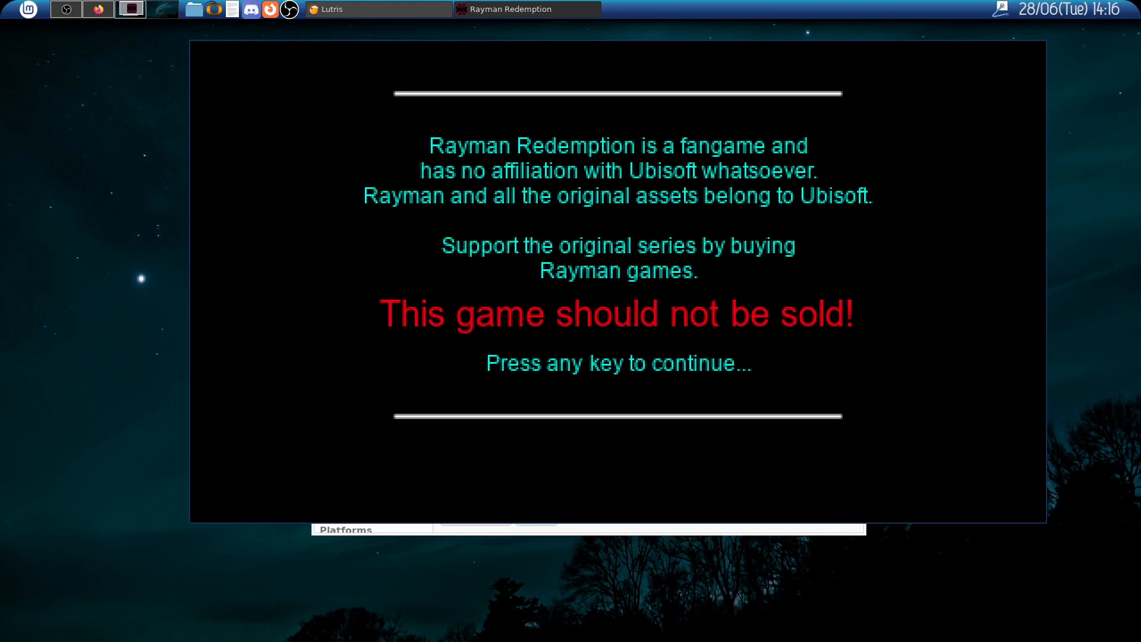
{"action": "key", "text": "space"}
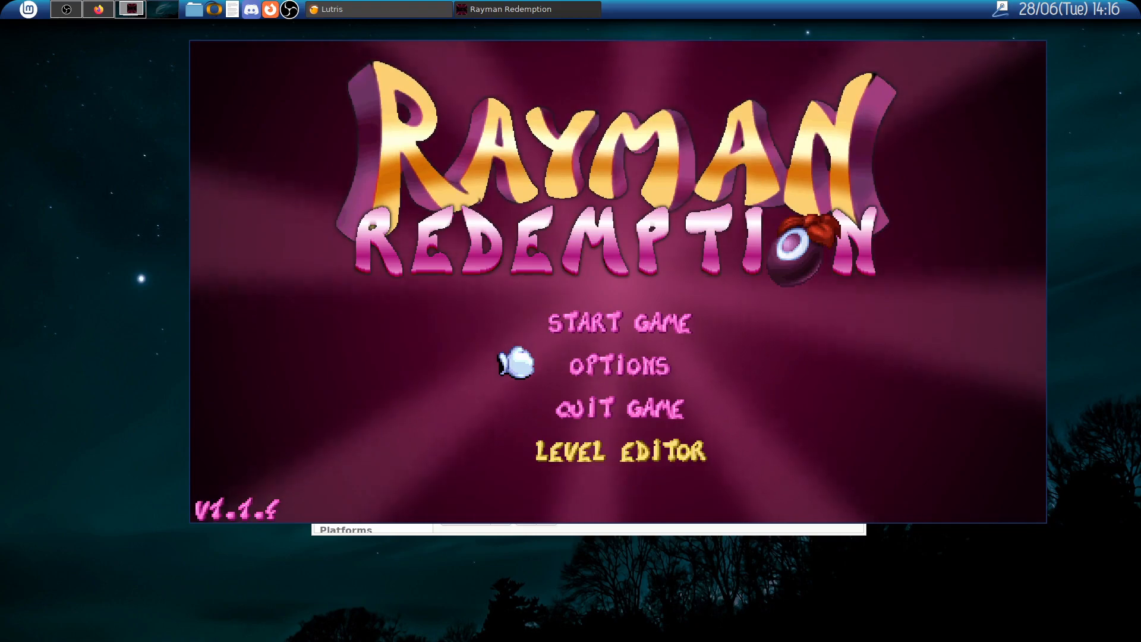
{"action": "left_click", "coordinate": [619, 366]}
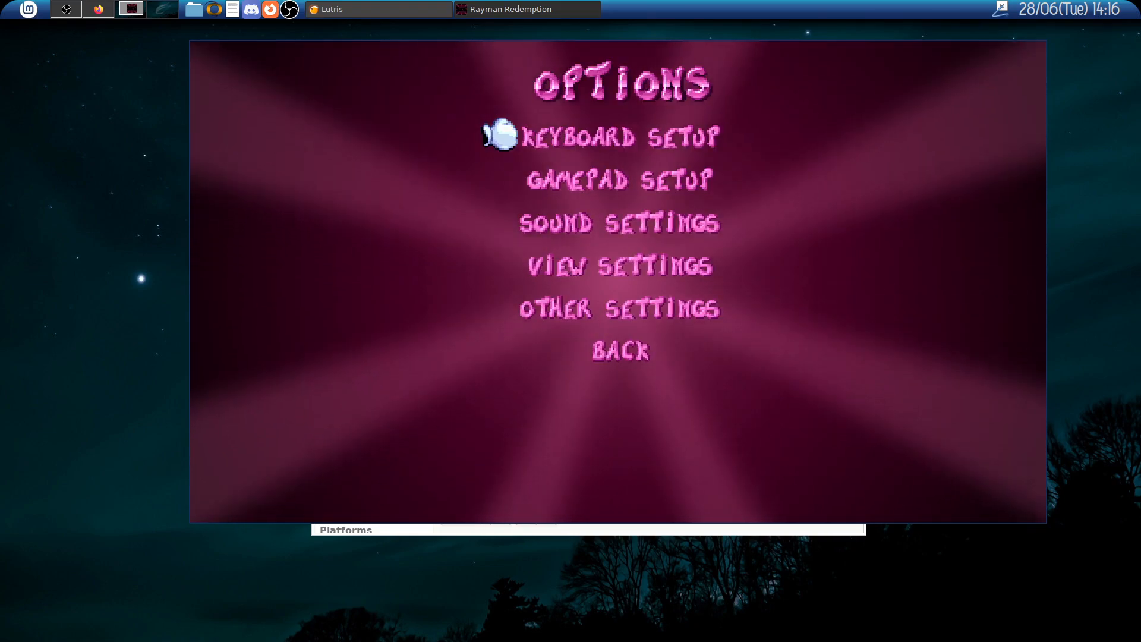
{"action": "left_click", "coordinate": [621, 265]}
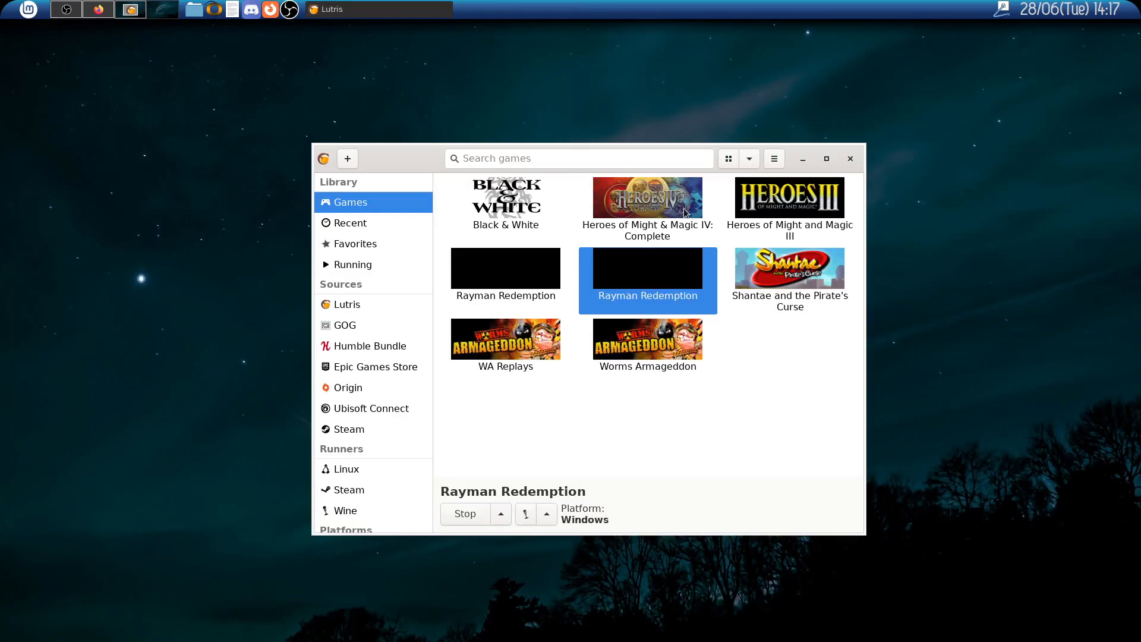
Review Rayman Redemption's Runner options down to Windowed (virtual desktop), then close Configure
{"action": "right_click", "coordinate": [647, 270]}
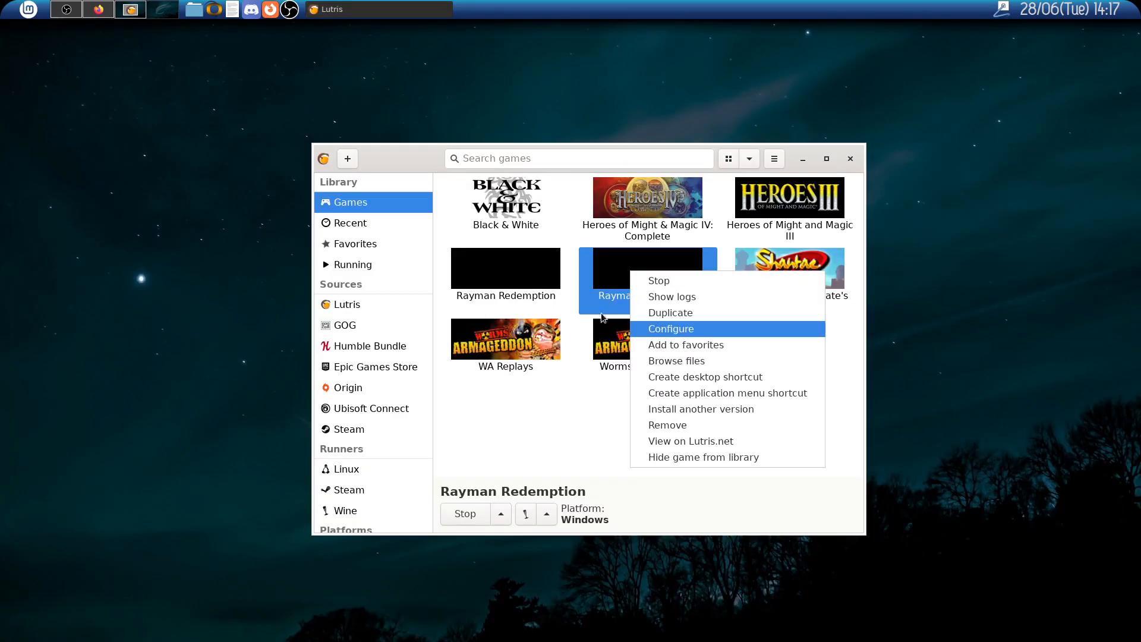
{"action": "left_click", "coordinate": [670, 328]}
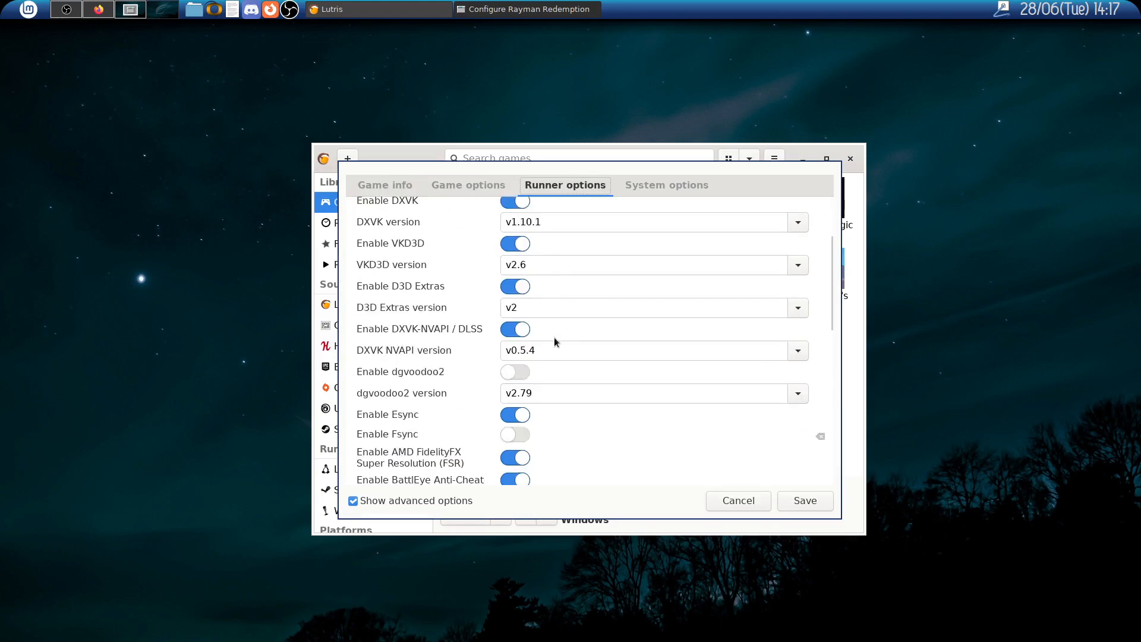
{"action": "scroll", "scroll_direction": "down", "scroll_amount": 3}
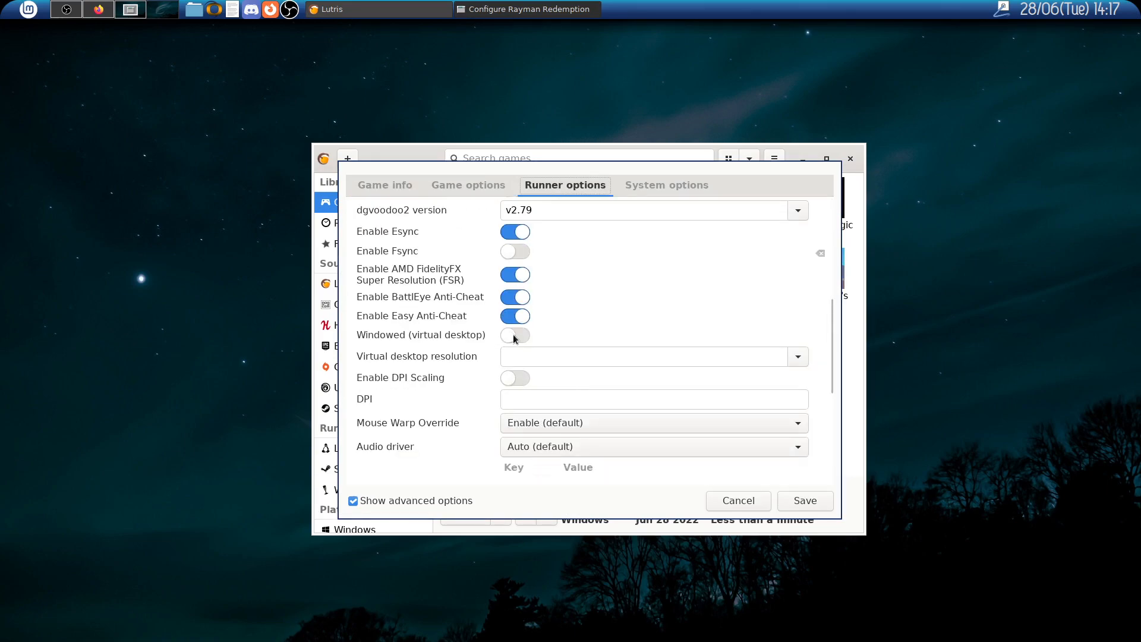
{"action": "left_click", "coordinate": [515, 335]}
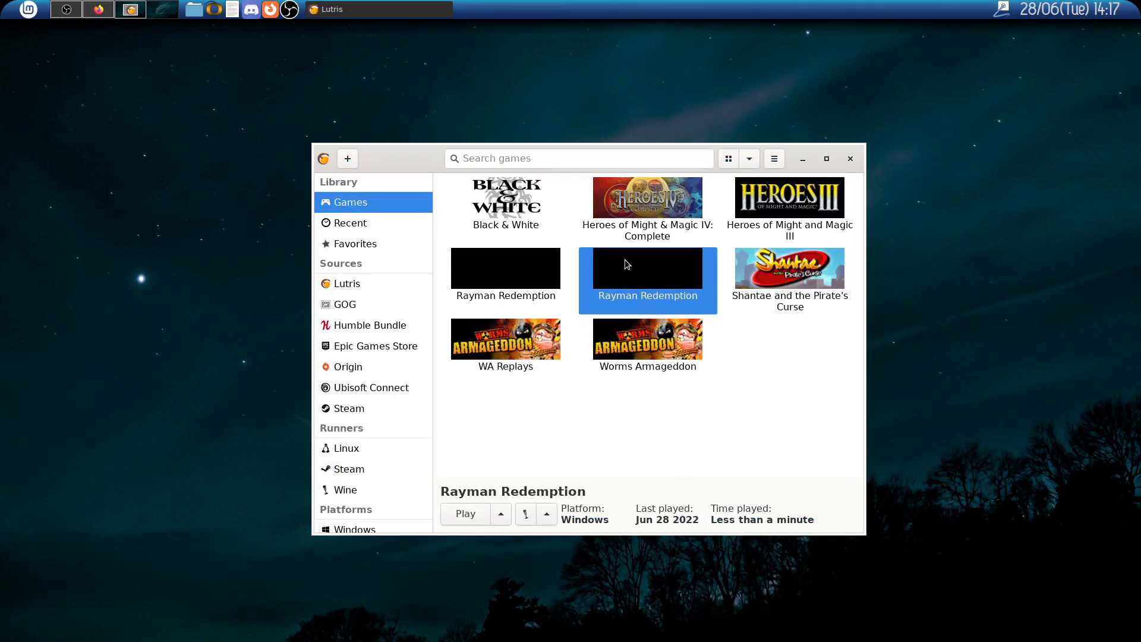
Play Rayman Redemption's jungle level, exit with Escape, and stop it in Lutris
{"action": "left_click", "coordinate": [464, 514]}
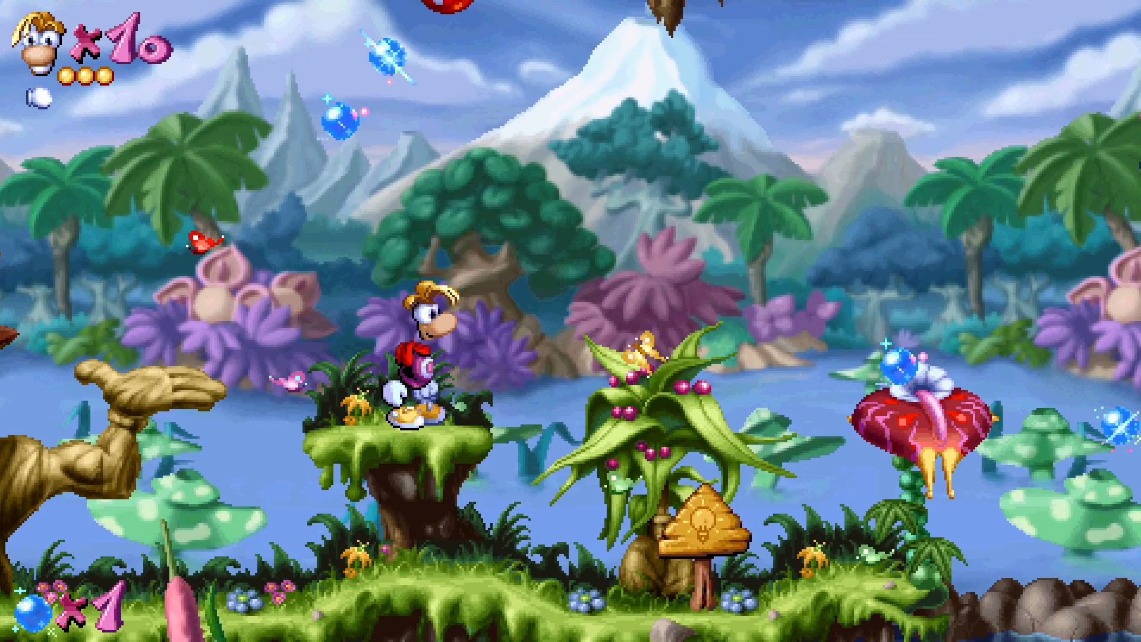
{"action": "key", "text": "Escape"}
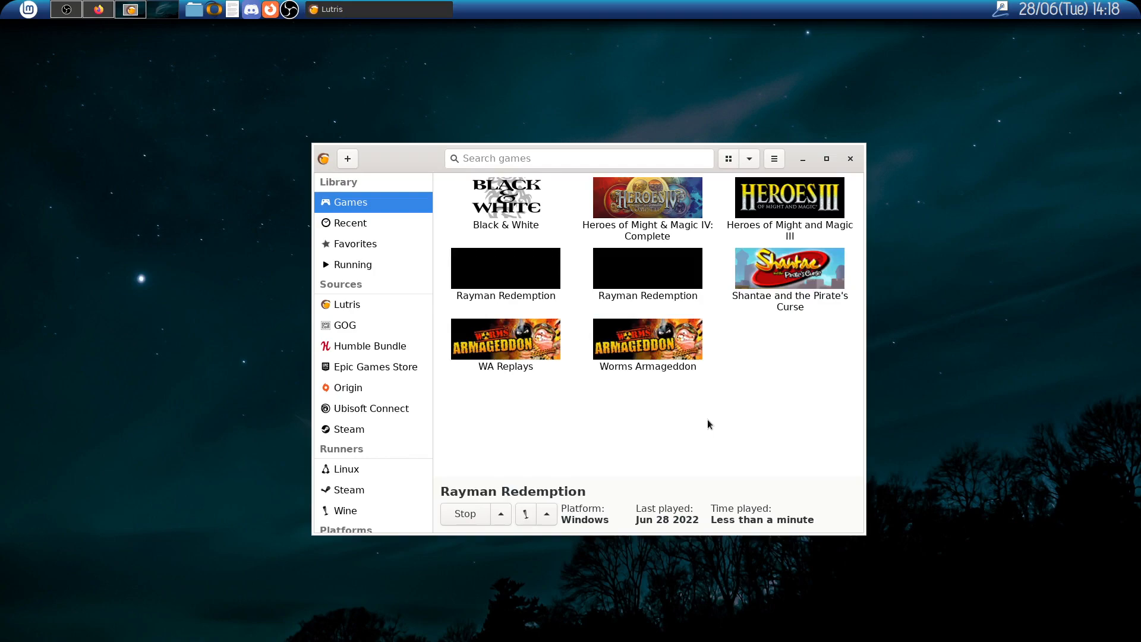
{"action": "left_click", "coordinate": [464, 513]}
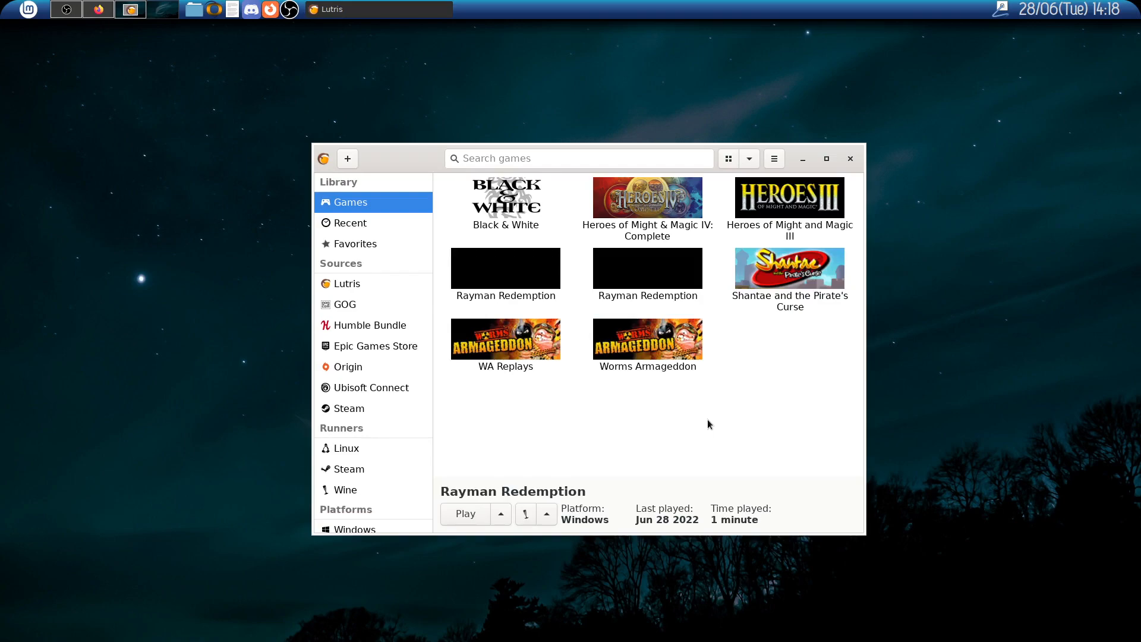